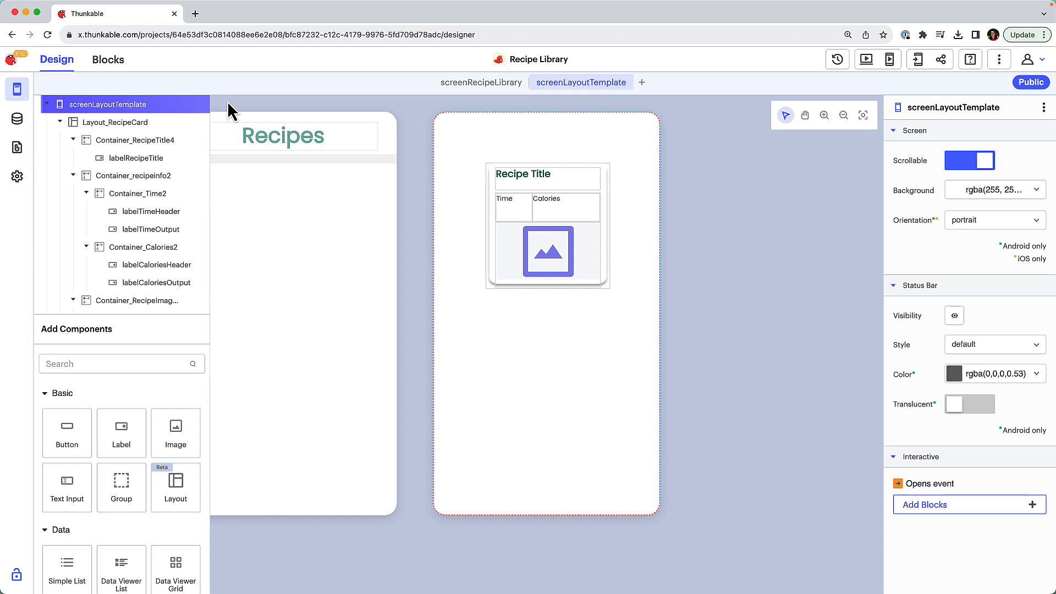
# Step: Review the recipe card's title, Time, Calories and image components, then select the whole Layout_RecipeCard
pyautogui.click(136, 138)
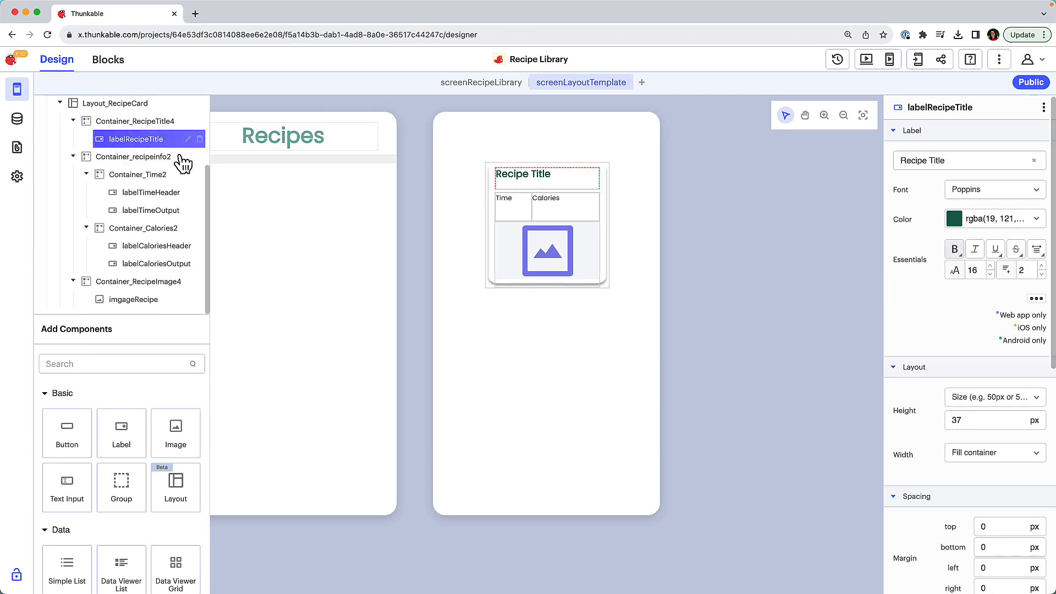
pyautogui.click(135, 191)
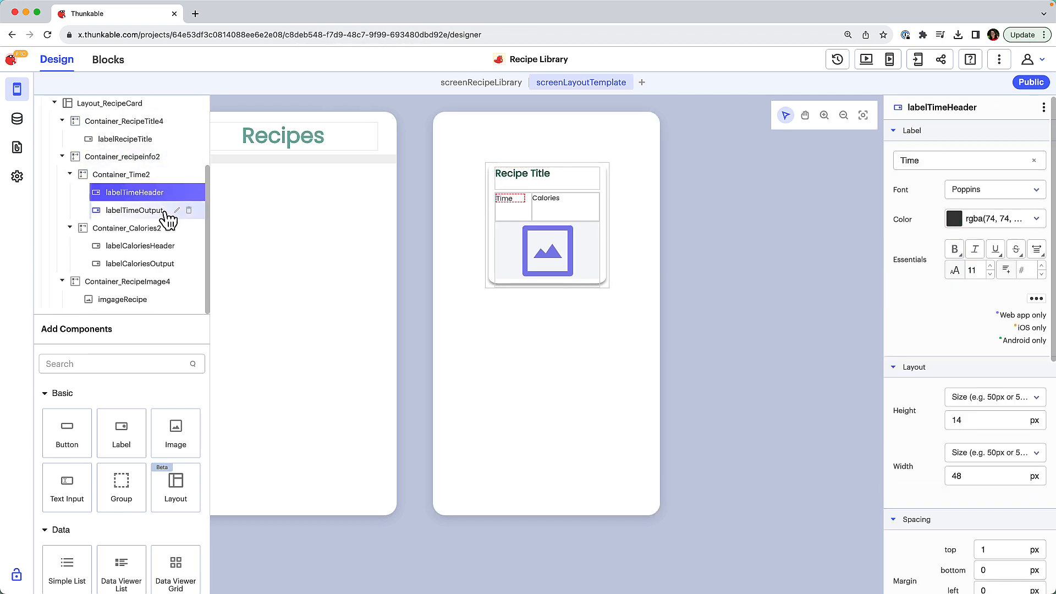
pyautogui.click(140, 245)
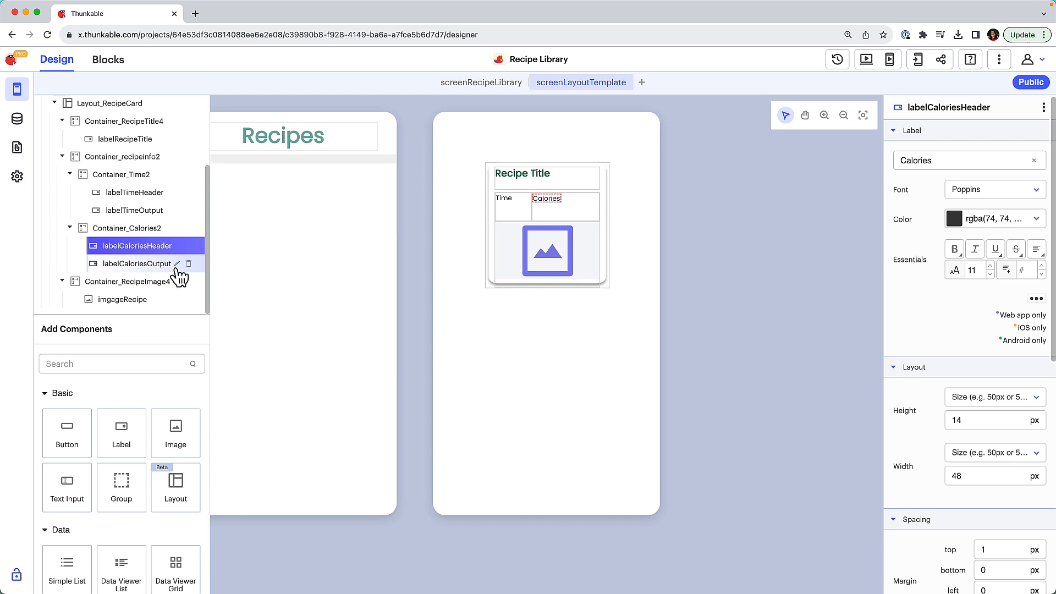
pyautogui.click(138, 263)
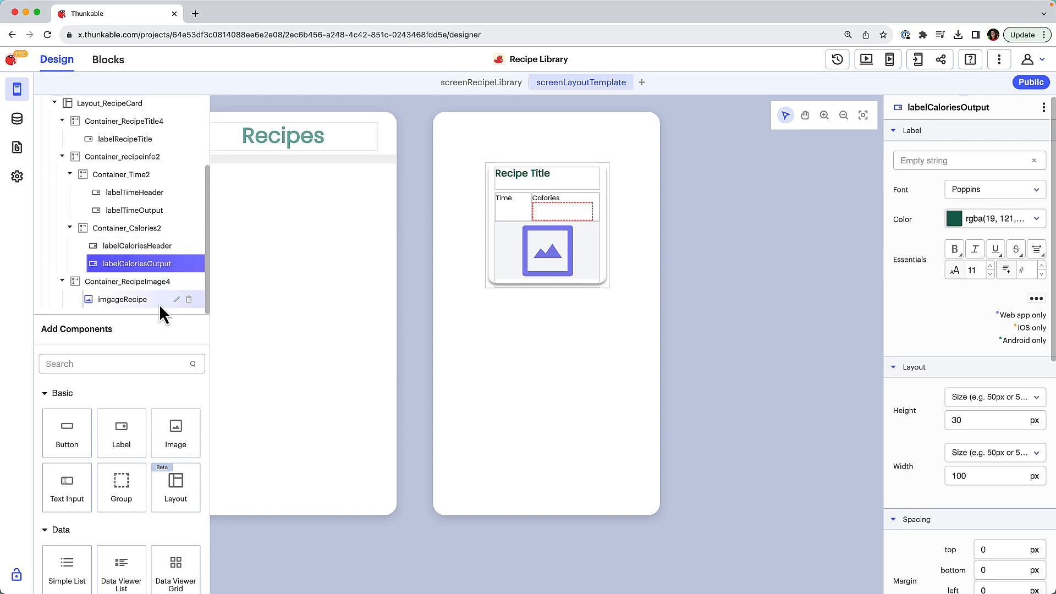
pyautogui.click(124, 299)
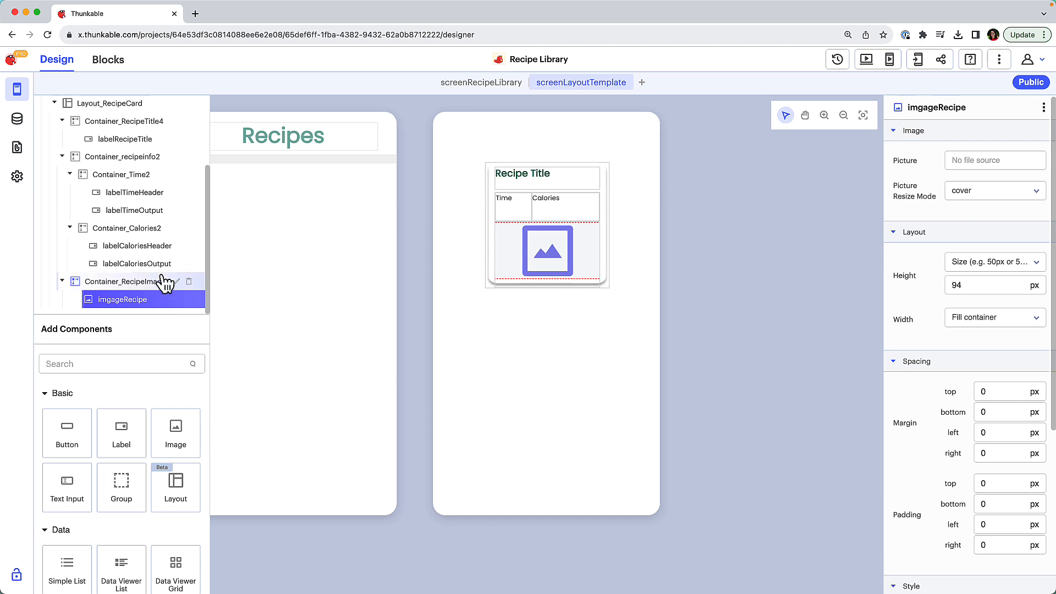
pyautogui.click(112, 103)
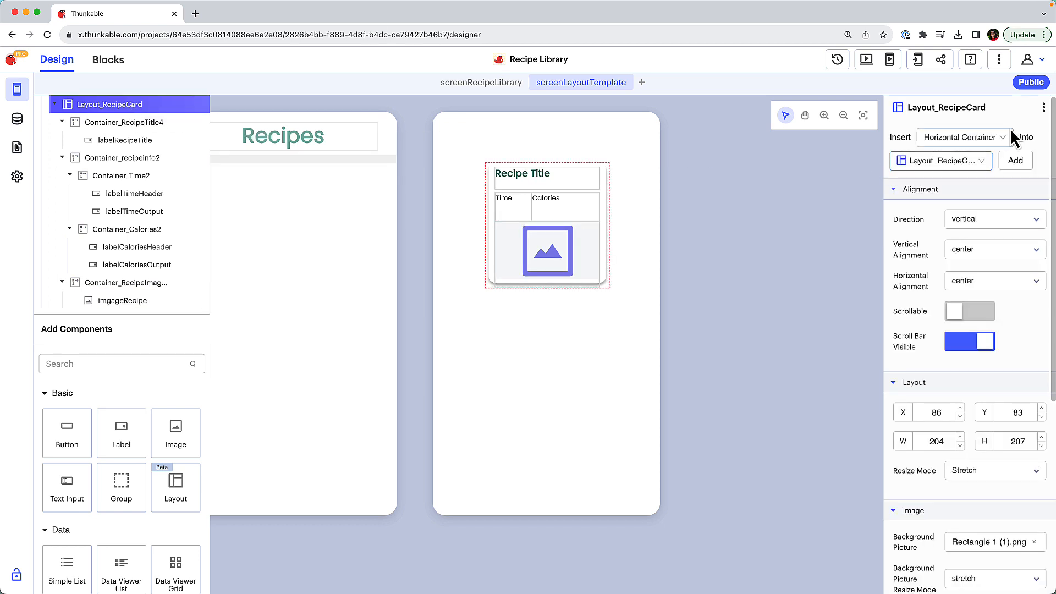
# Step: Save the card as a data viewer layout named 'Recipe Card - Grid' of type Grid, then select Data_Viewer_Grid1
pyautogui.click(1042, 107)
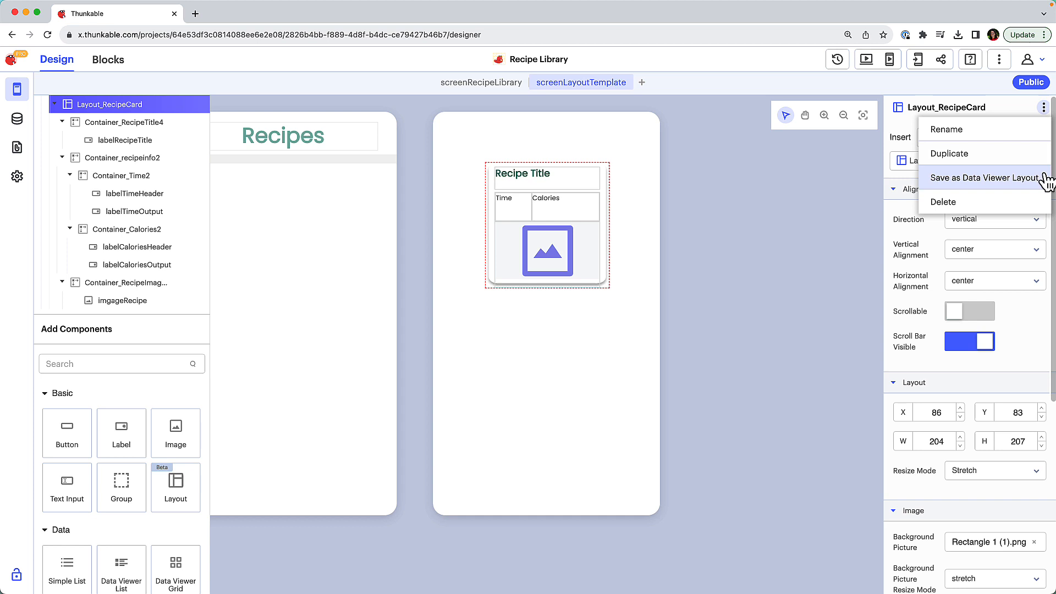
pyautogui.click(987, 179)
pyautogui.write('Recipe Card -')
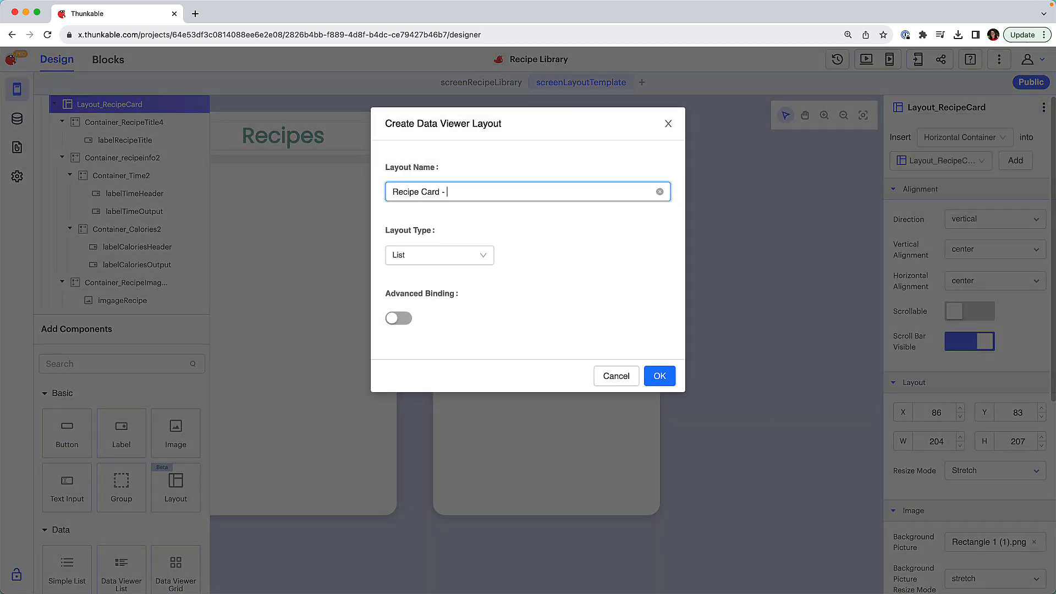
pyautogui.write('Grid')
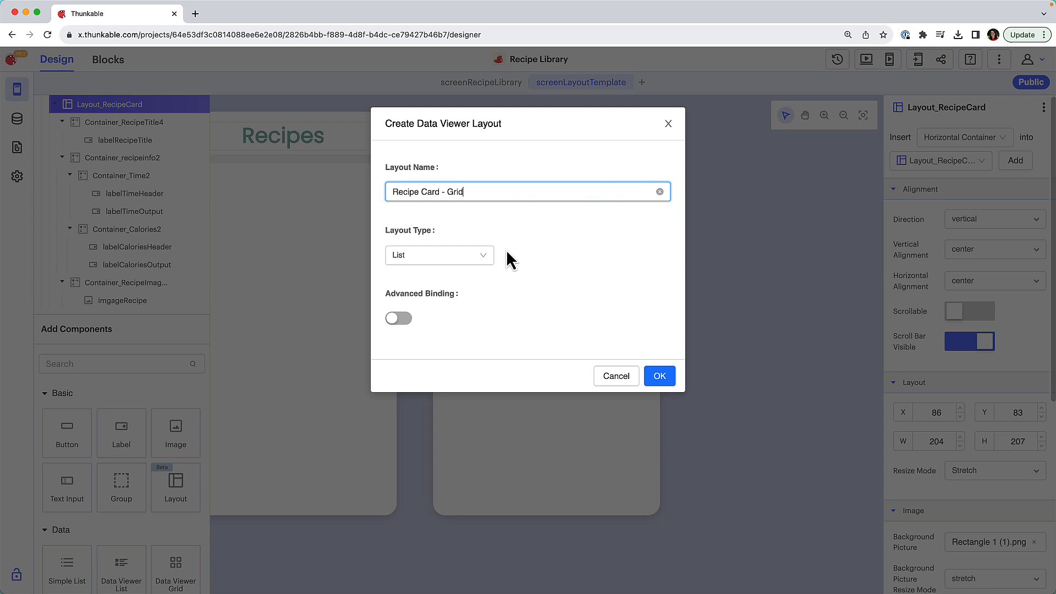
pyautogui.click(439, 254)
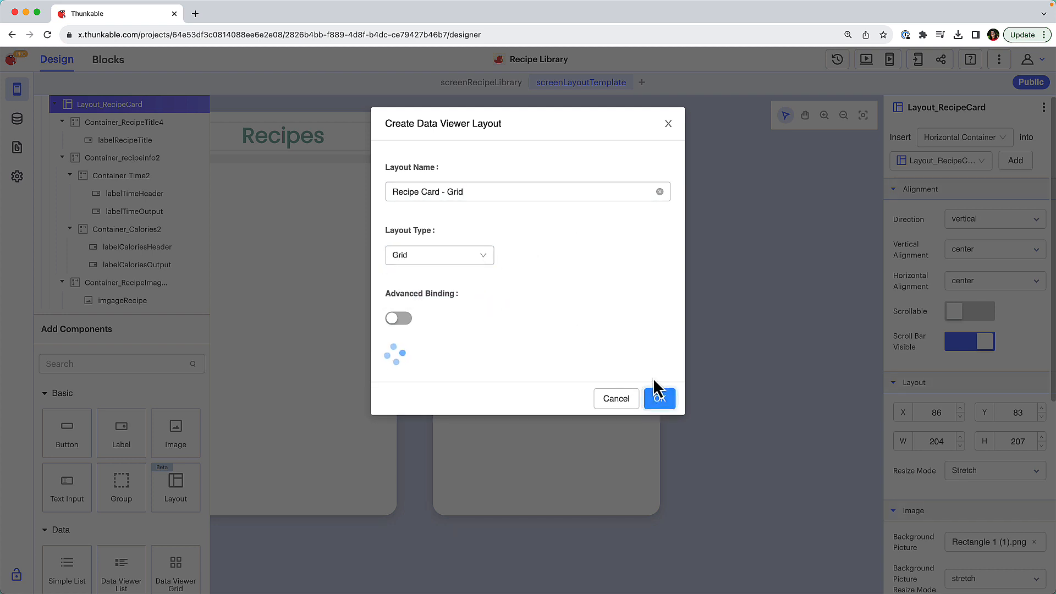
pyautogui.click(658, 398)
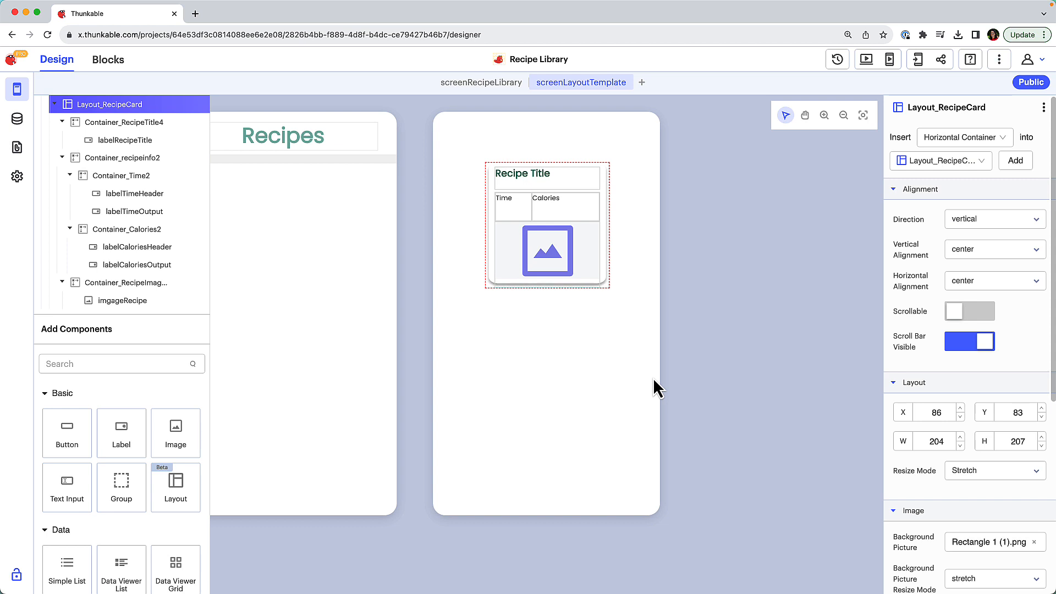
pyautogui.moveTo(349, 344)
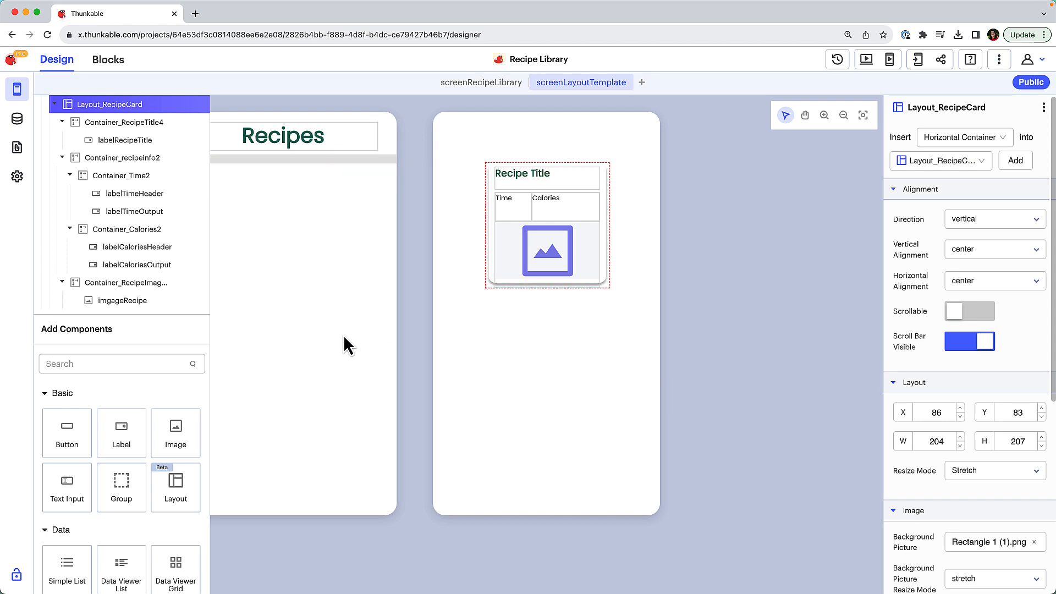
pyautogui.click(481, 83)
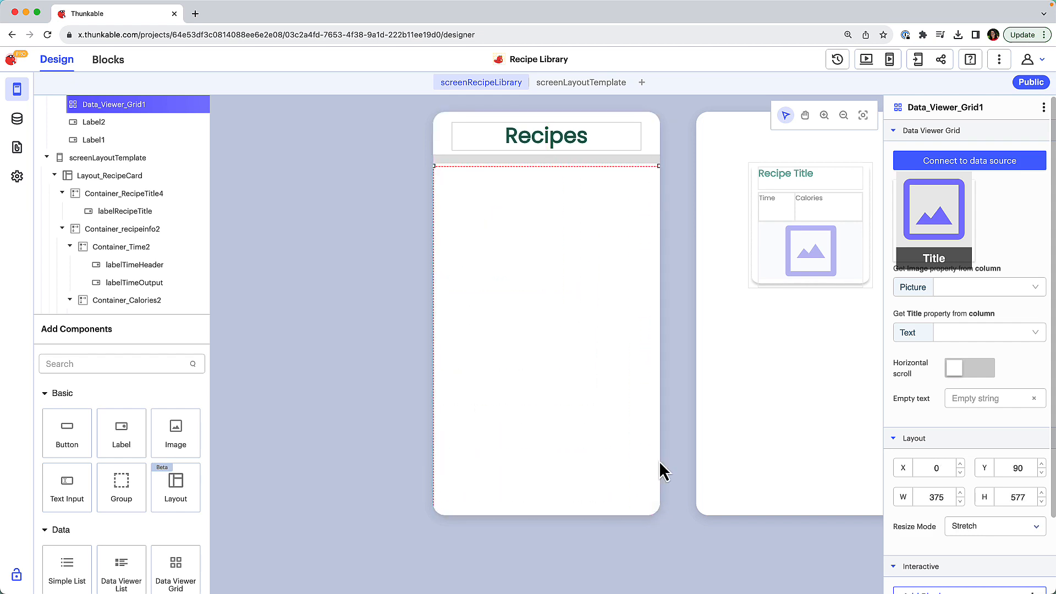
# Step: Connect the grid to a Google Sheets data source named Recipe Spreadsheet using Sheet1
pyautogui.click(969, 160)
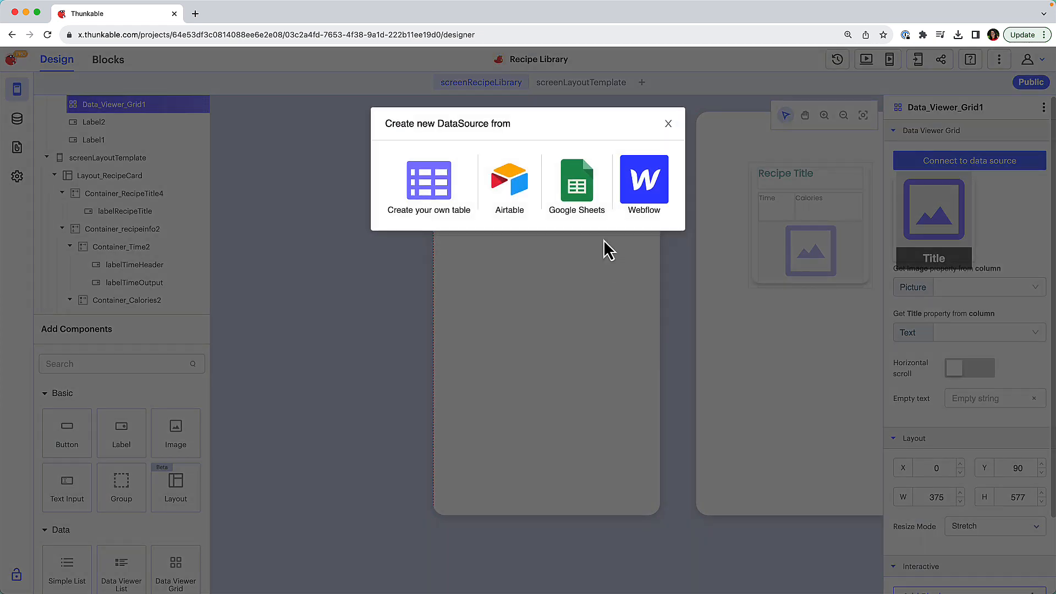
pyautogui.click(576, 180)
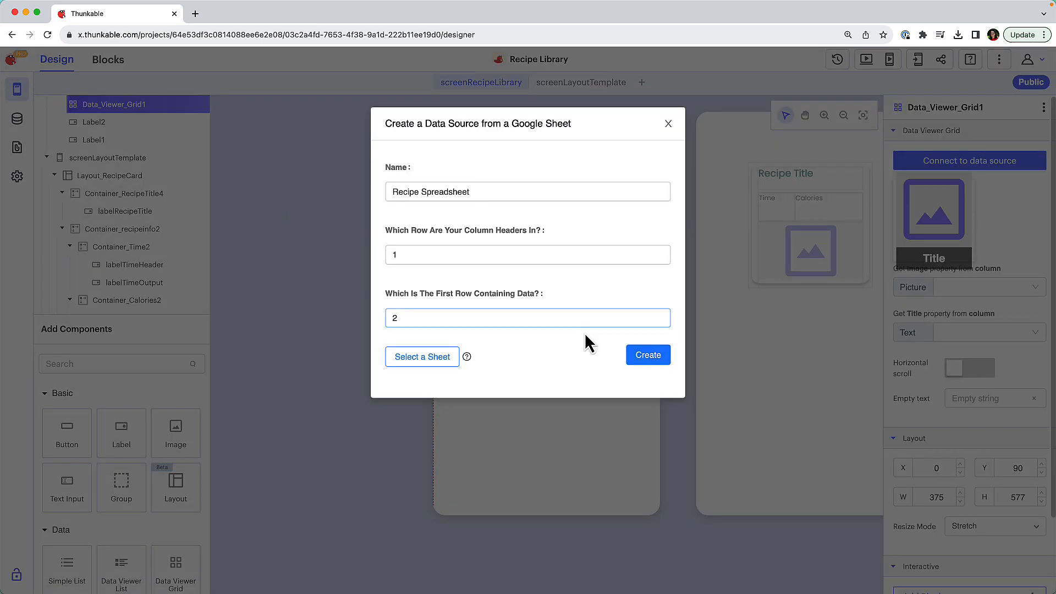
pyautogui.click(647, 356)
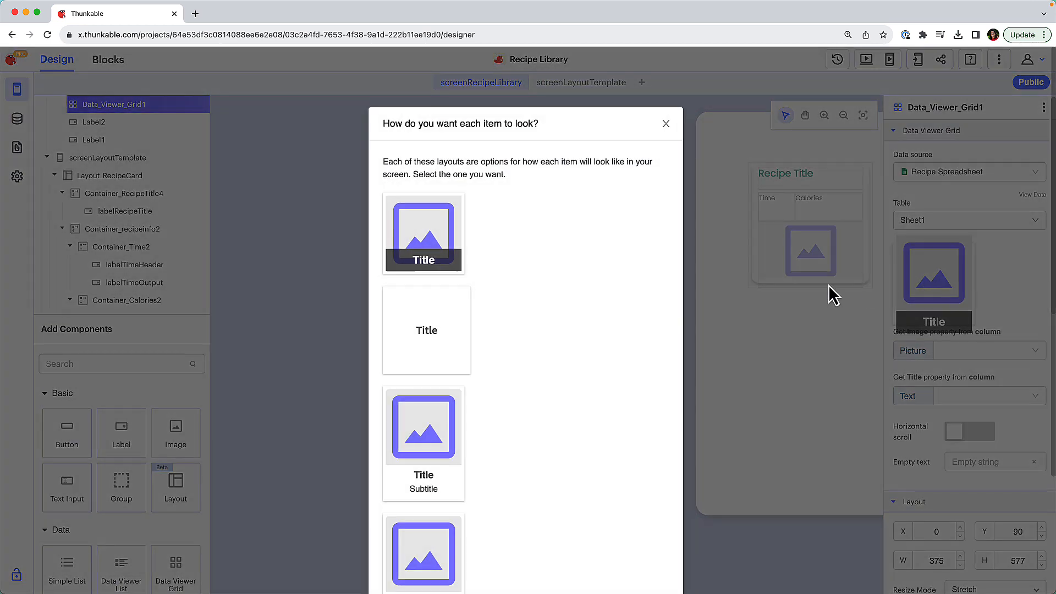
# Step: Scroll the grid's item layout options to reach the Recipe Card - Grid layout
pyautogui.scroll(-3)
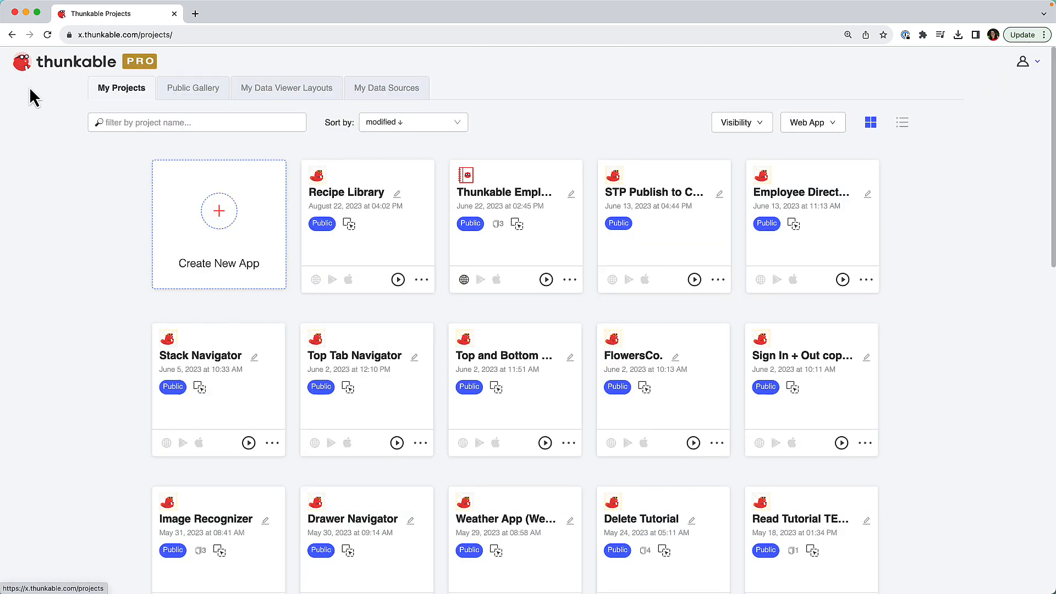
# Step: Show My Data Viewer Layouts, listing Recipe Card - Grid from Recipe Library
pyautogui.click(286, 88)
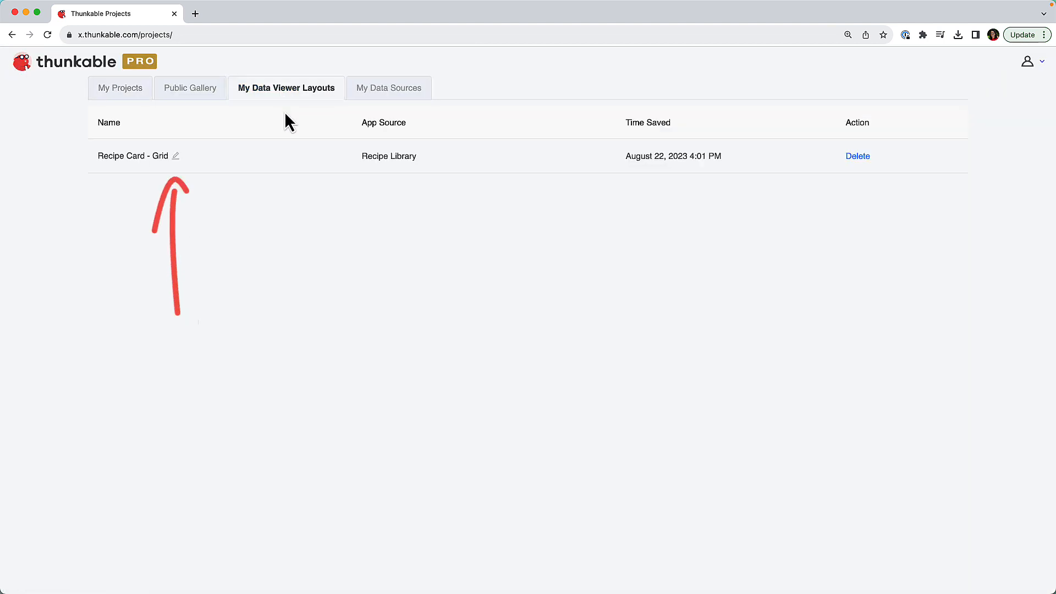